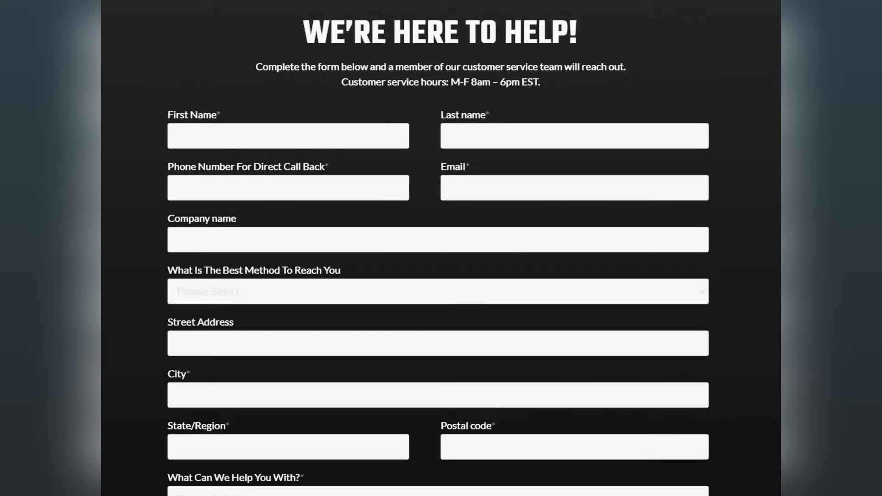
{"action": "scroll", "scroll_direction": "down", "scroll_amount": 3}
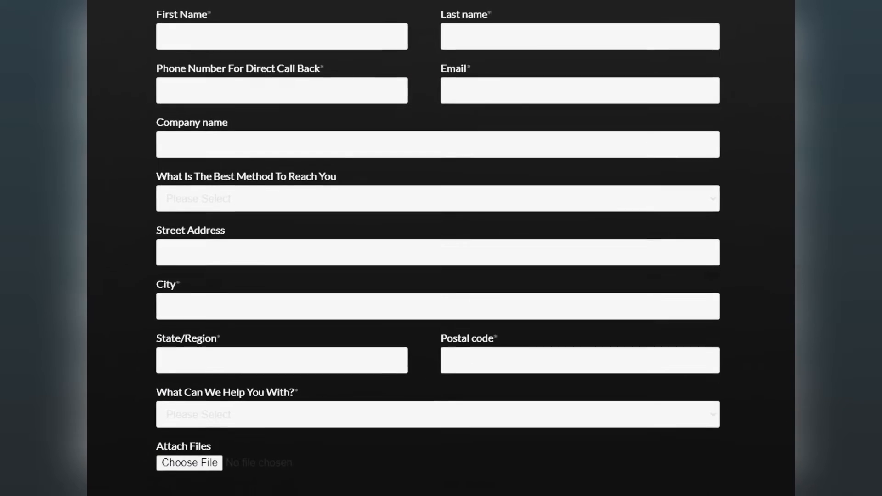